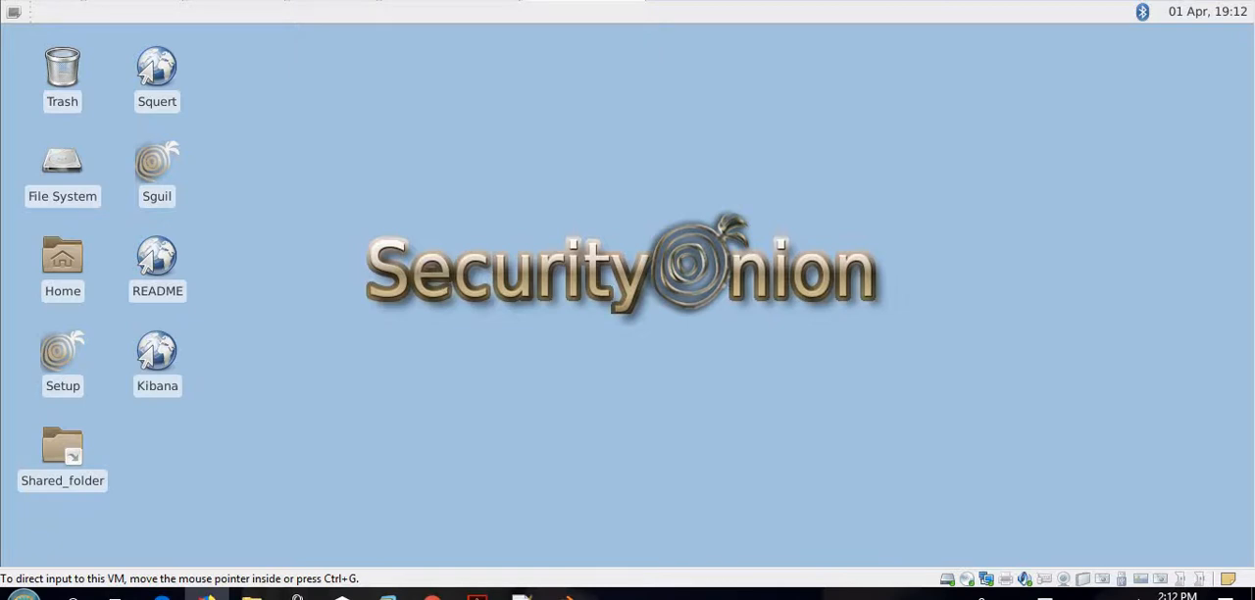
pyautogui.moveTo(561, 232)
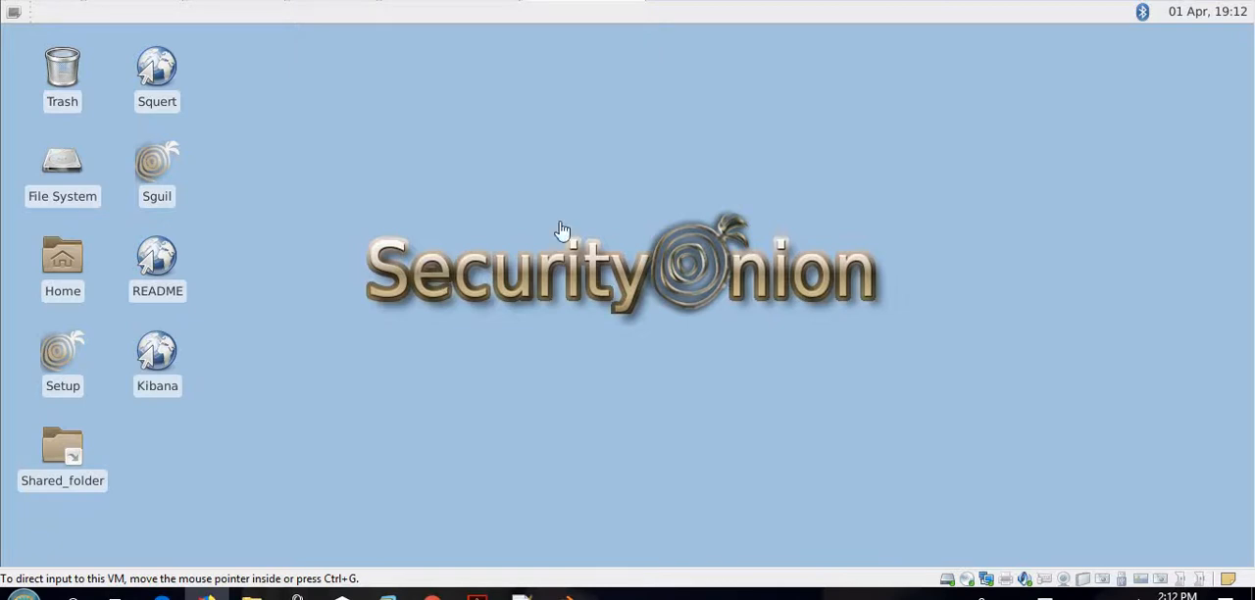
pyautogui.moveTo(573, 208)
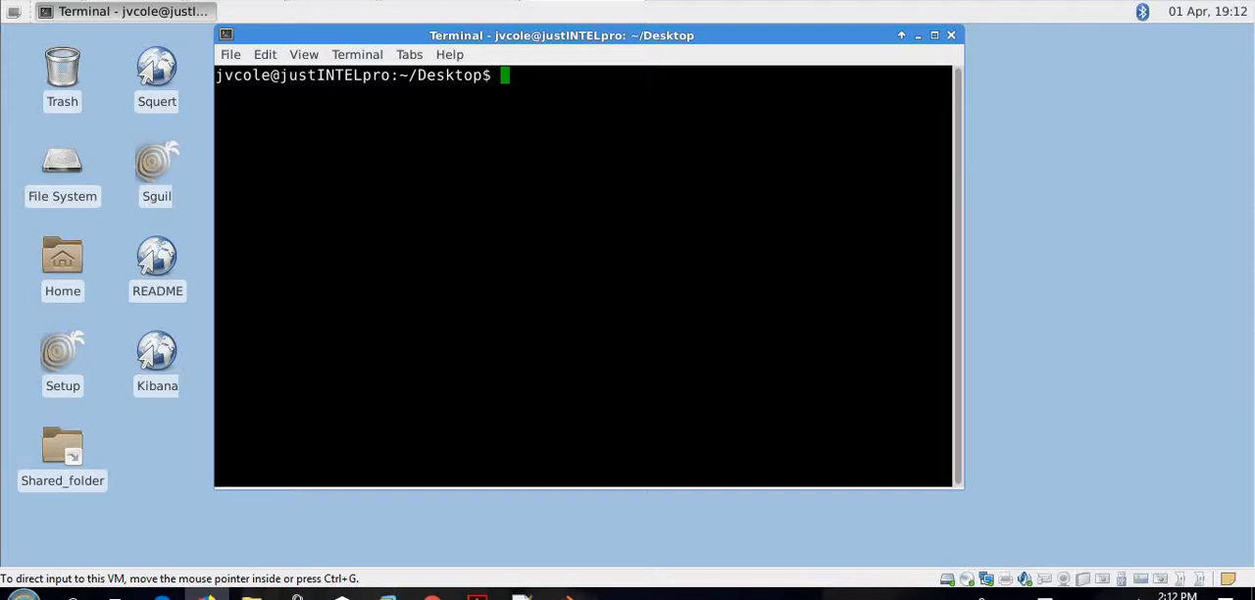
pyautogui.moveTo(520, 82)
pyautogui.write('cd')
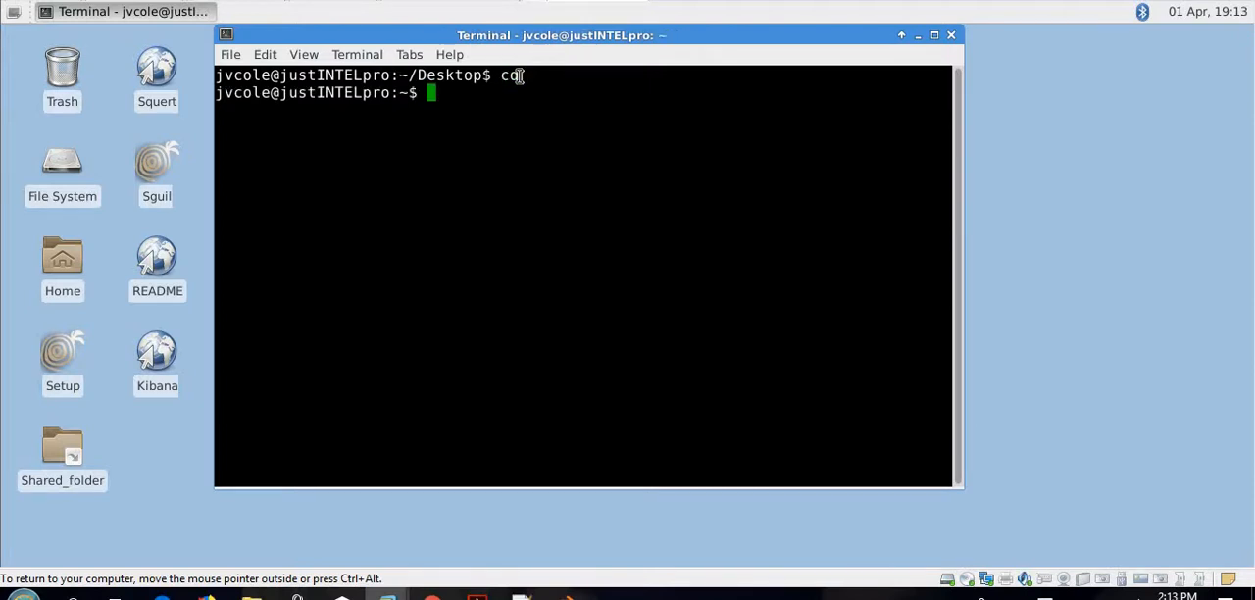
pyautogui.write('git clone https://github.com/volatilityfoundation/volatility.git')
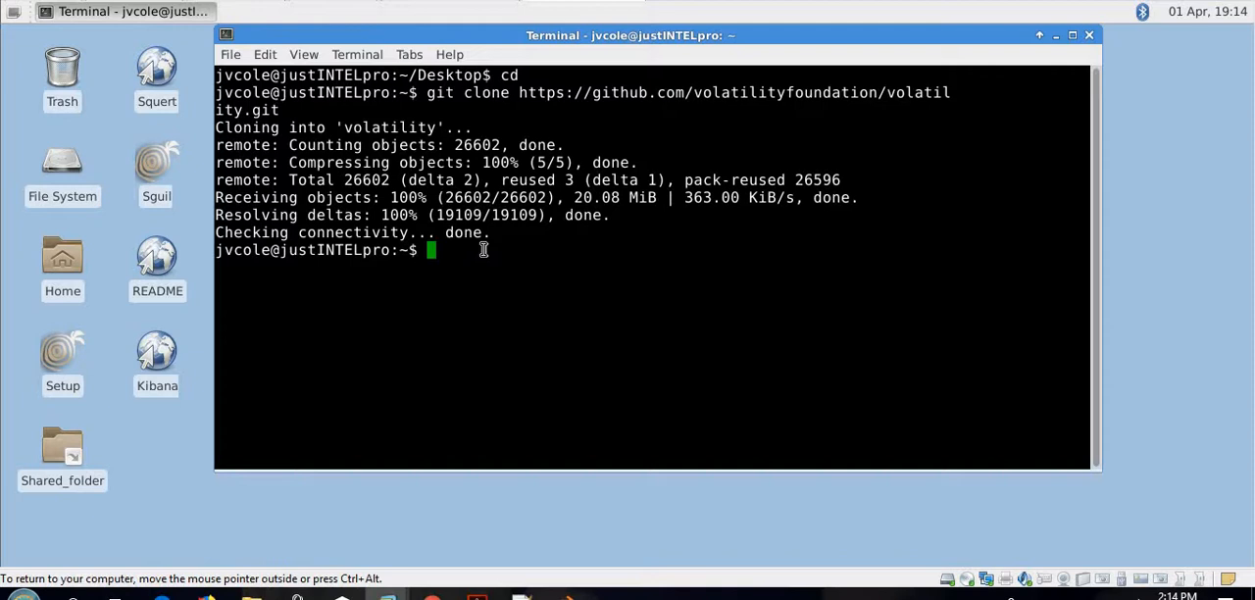
# - List the home folder, move into volatility/volatility, and list its Python source files
pyautogui.write('ls')
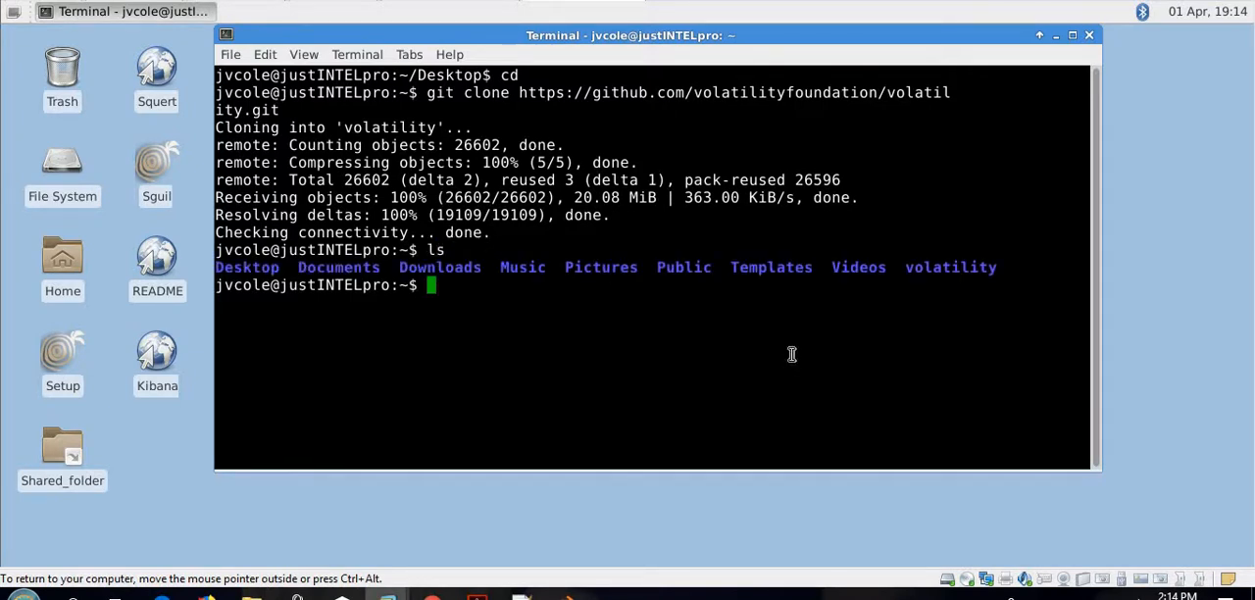
pyautogui.write('cd volatility/')
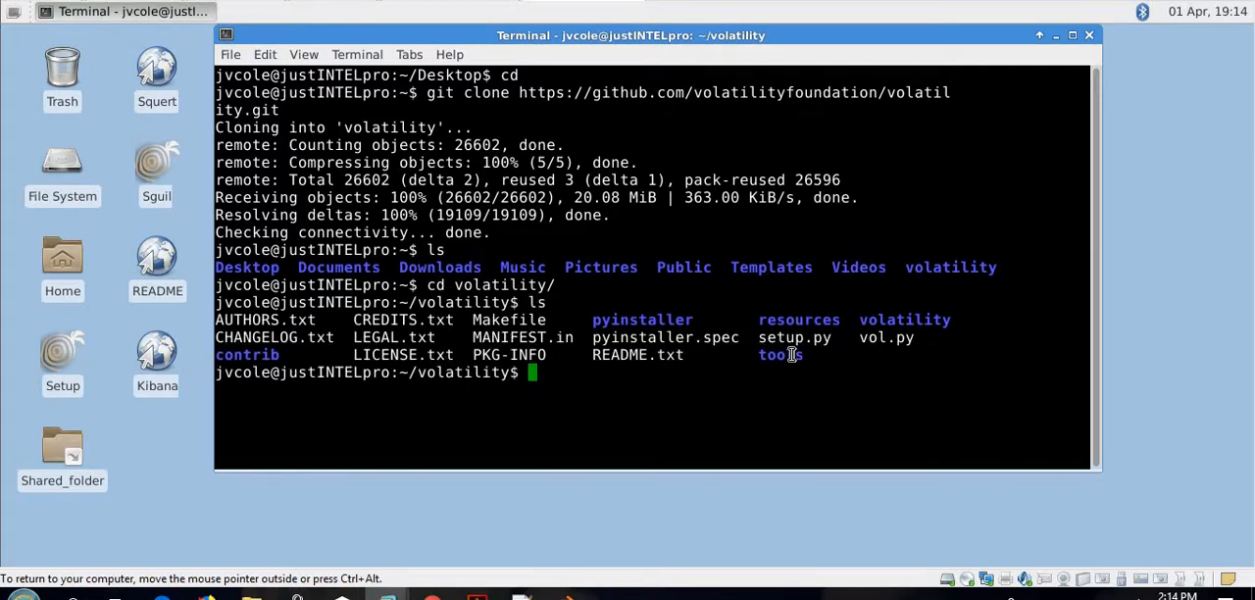
pyautogui.moveTo(867, 337)
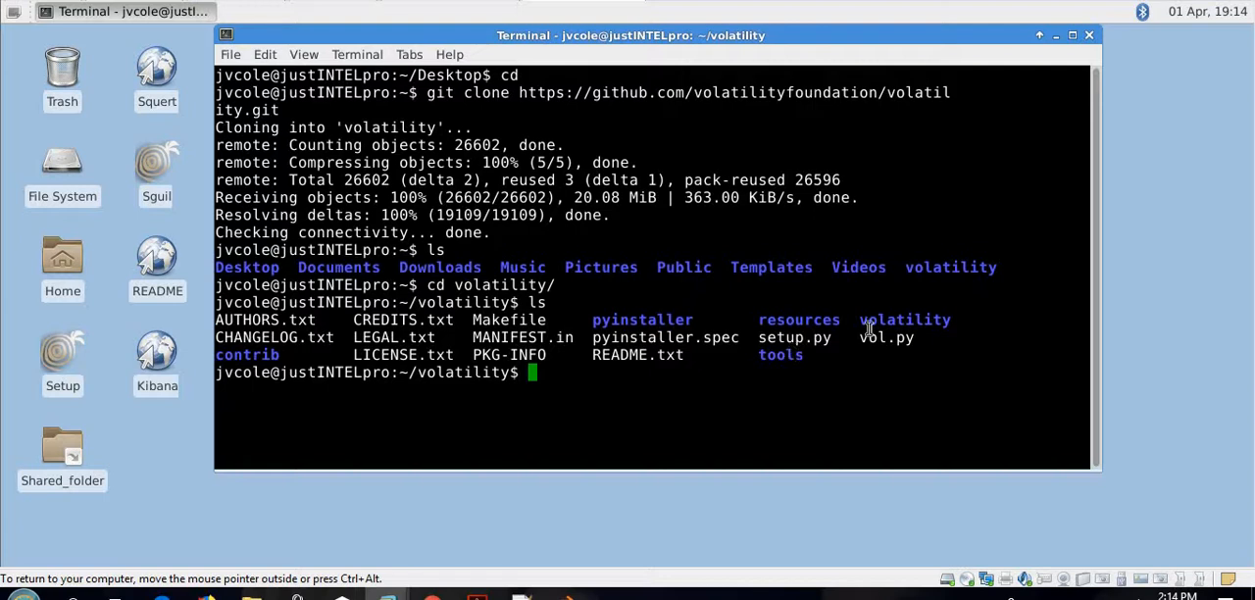
pyautogui.moveTo(856, 401)
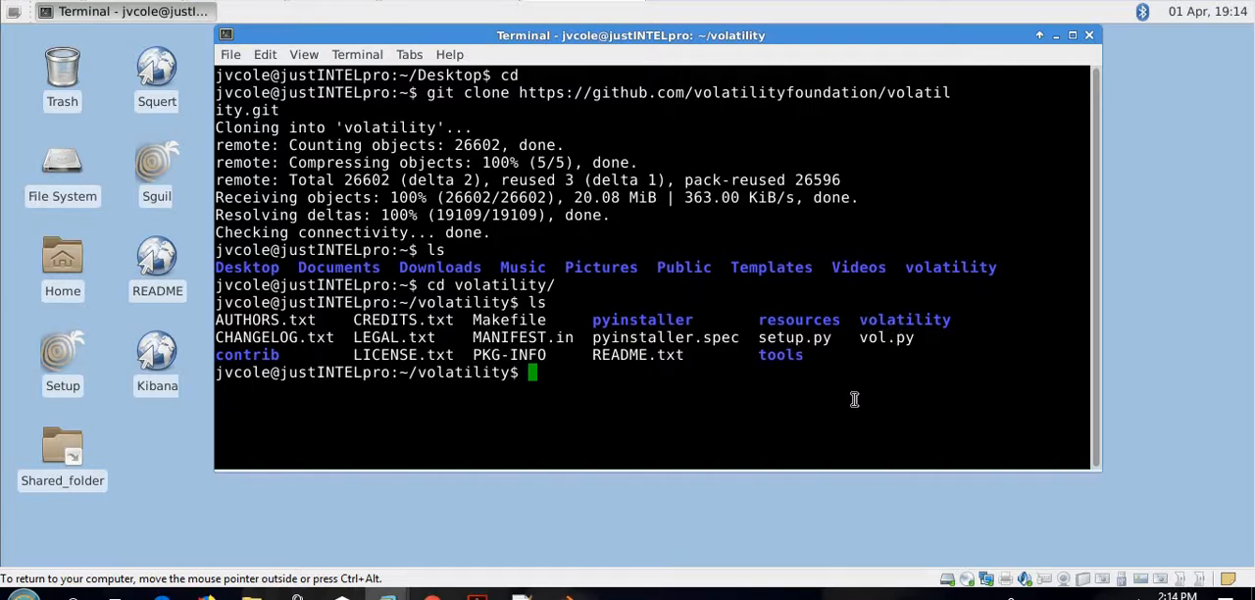
pyautogui.moveTo(584, 386)
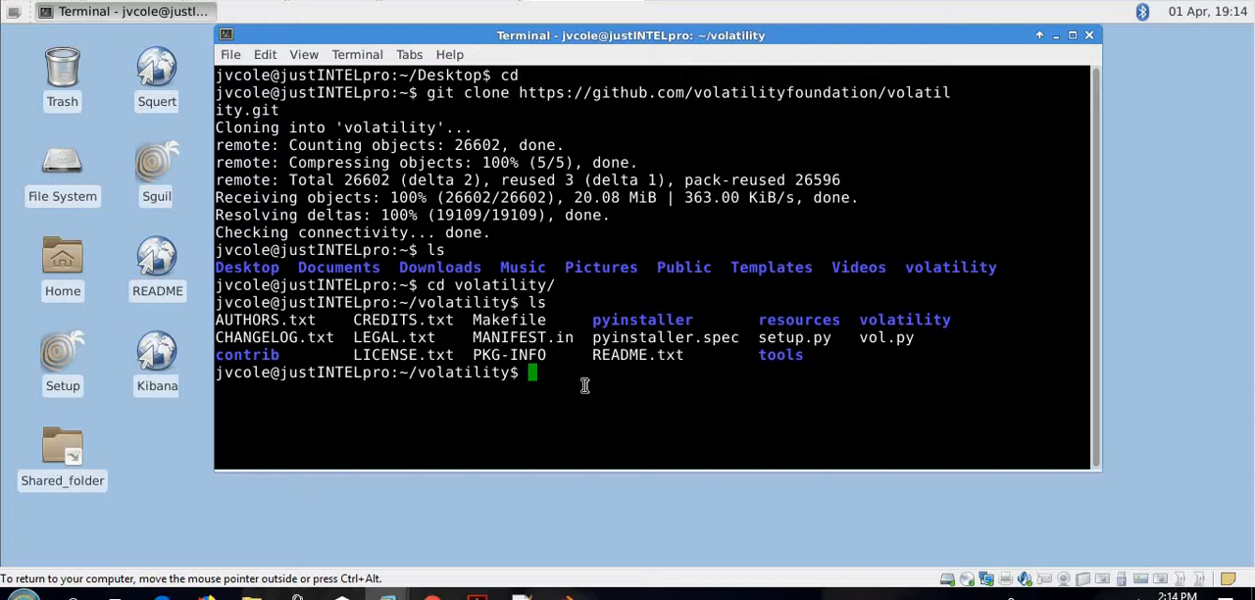
pyautogui.write('cd volatility/')
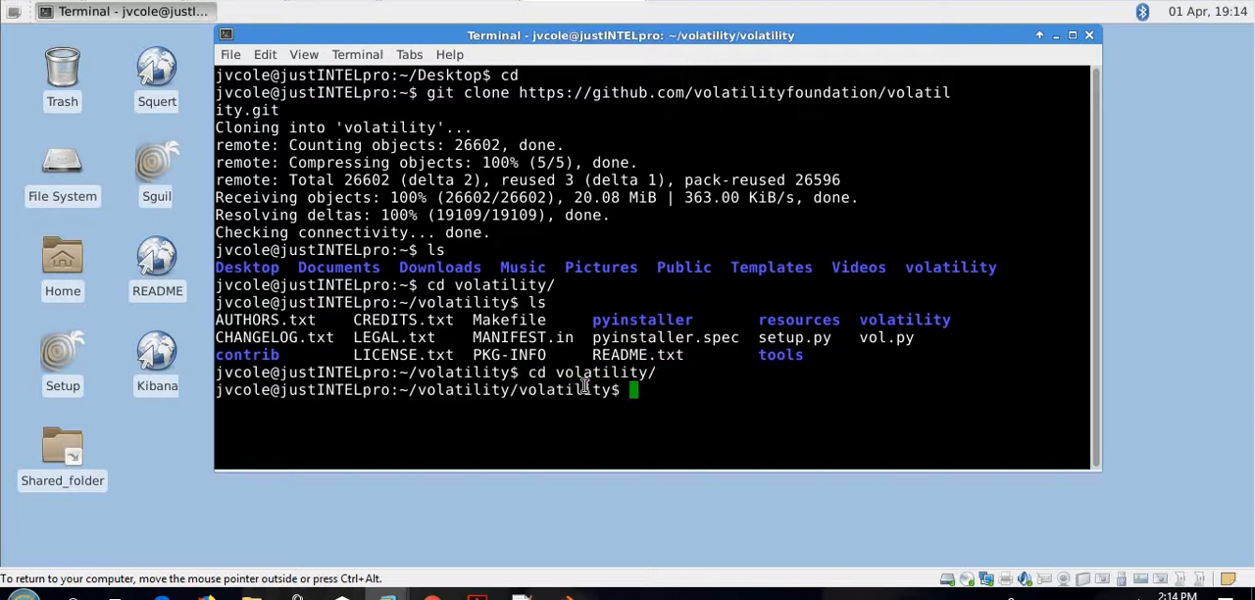
pyautogui.write('ls')
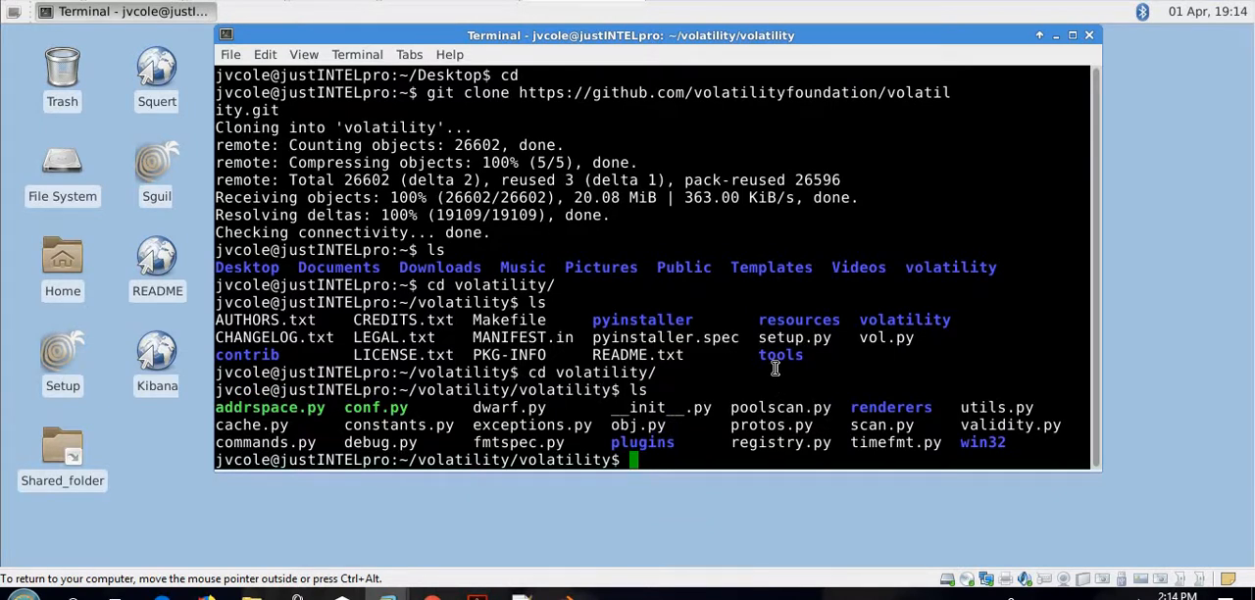
# - Enter and list the plugins folder, then its malware subfolder of plugin scripts
pyautogui.write('cd plugins/')
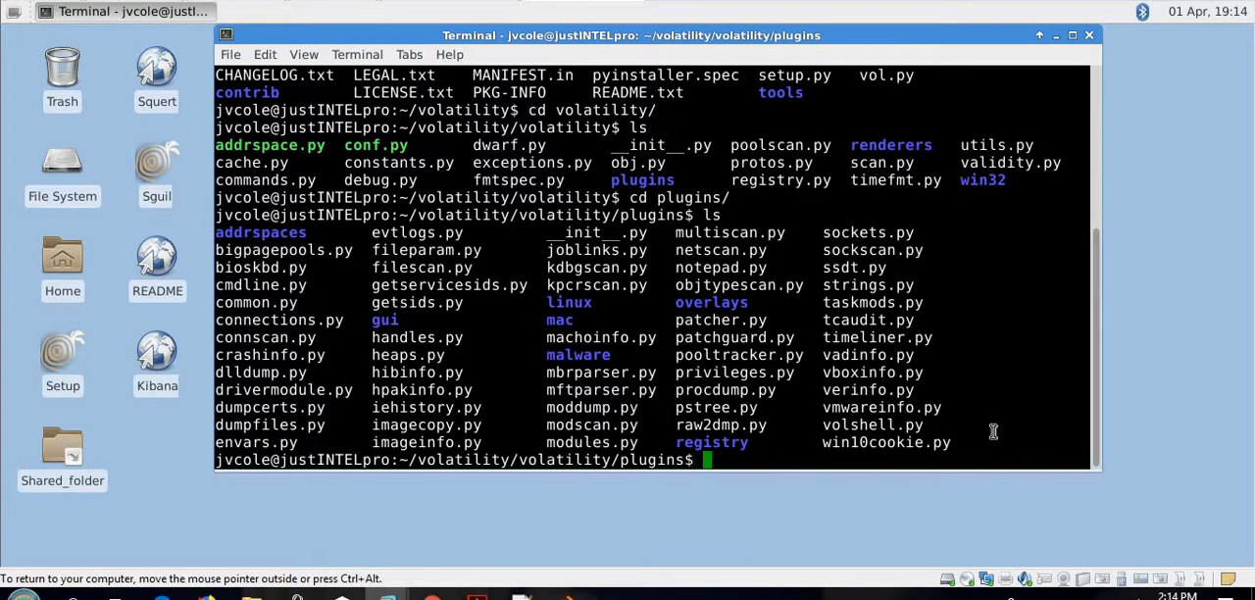
pyautogui.moveTo(714, 318)
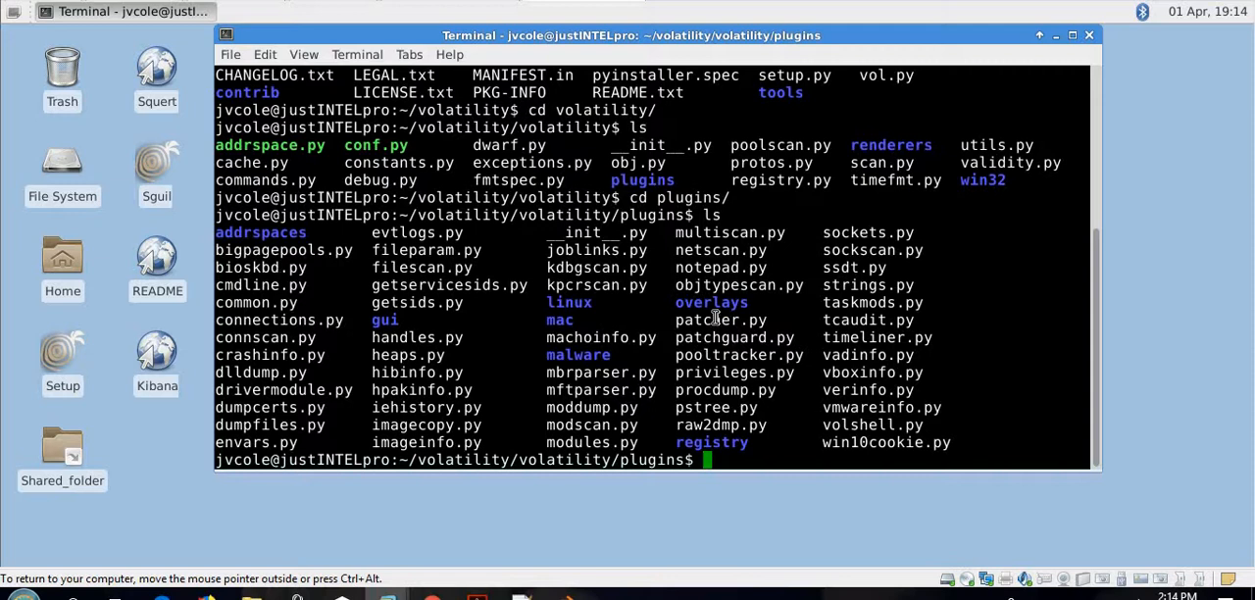
pyautogui.moveTo(726, 369)
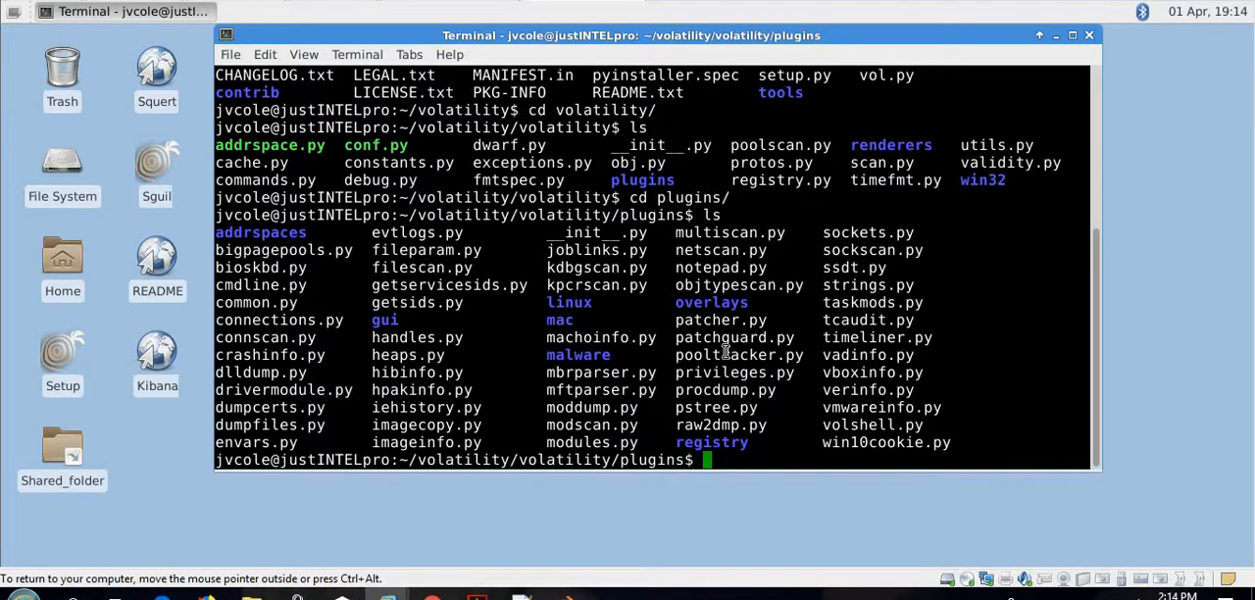
pyautogui.write('cd malware/')
pyautogui.write('ls')
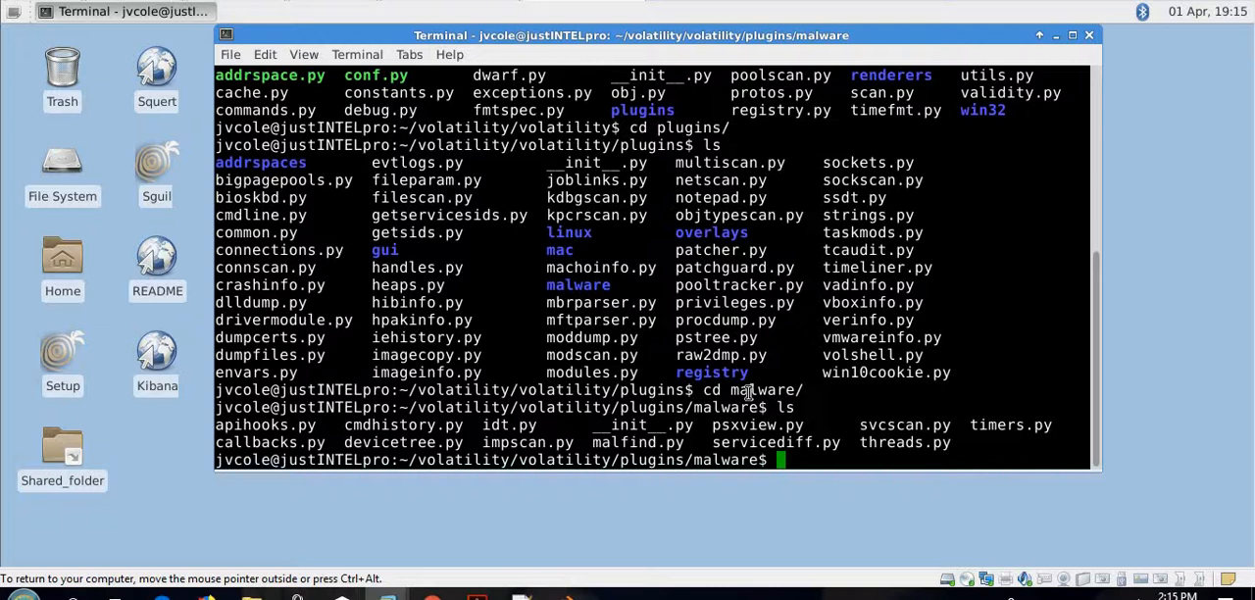
# - Run cd .. to step back up from malware to the plugins folder
pyautogui.write('cd ..')
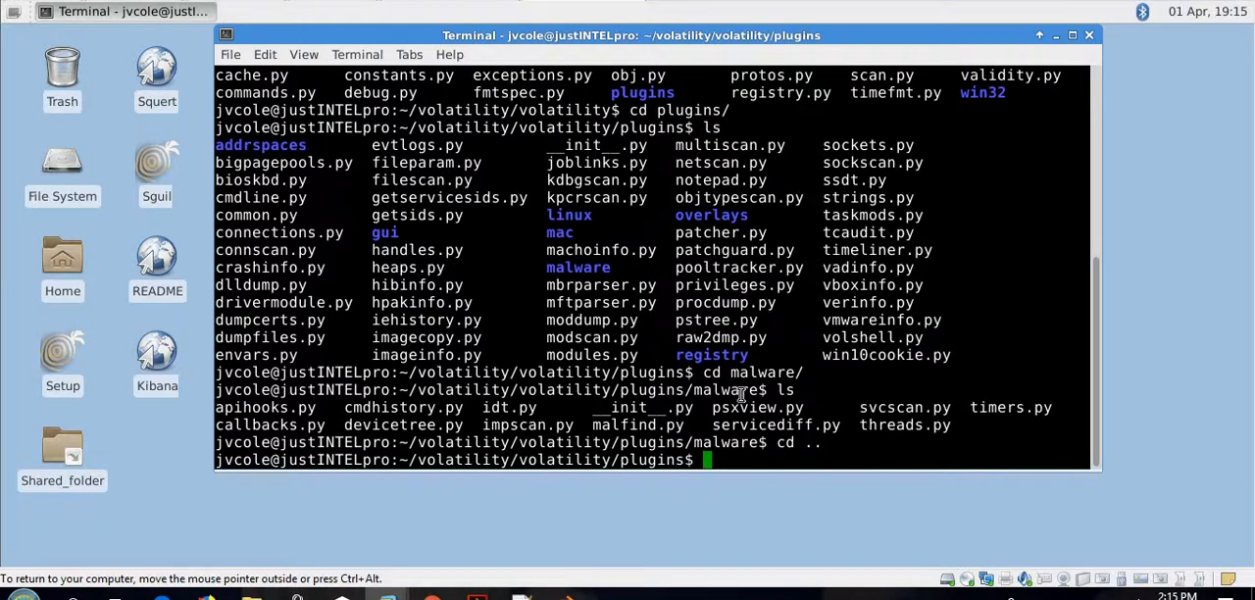
pyautogui.moveTo(735, 321)
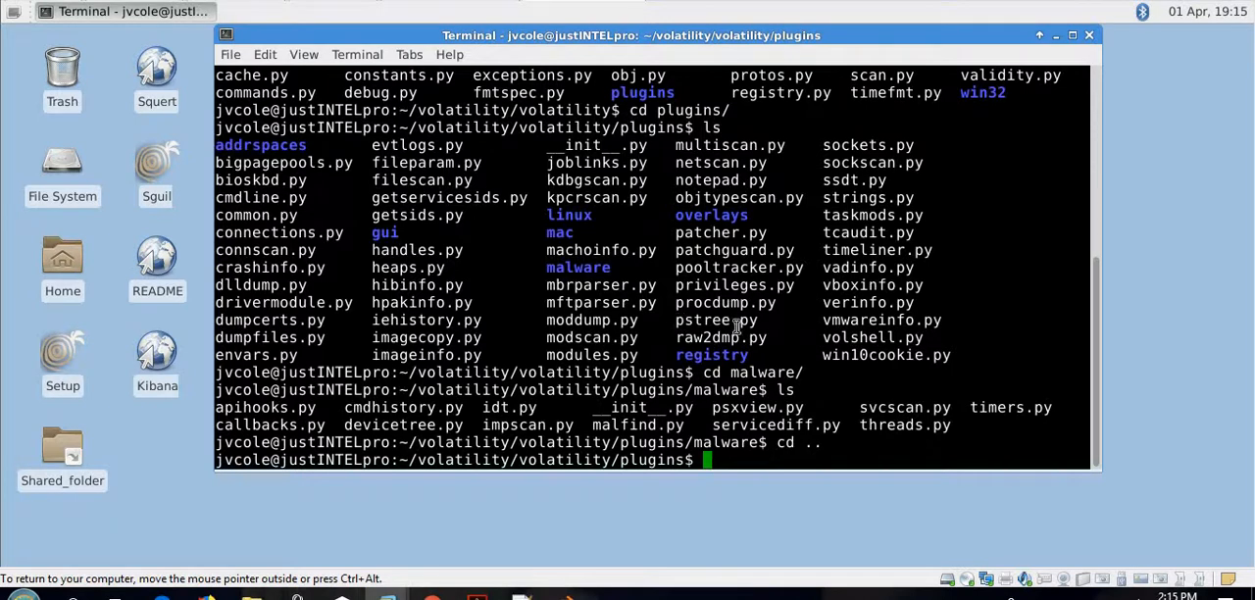
pyautogui.doubleClick(716, 320)
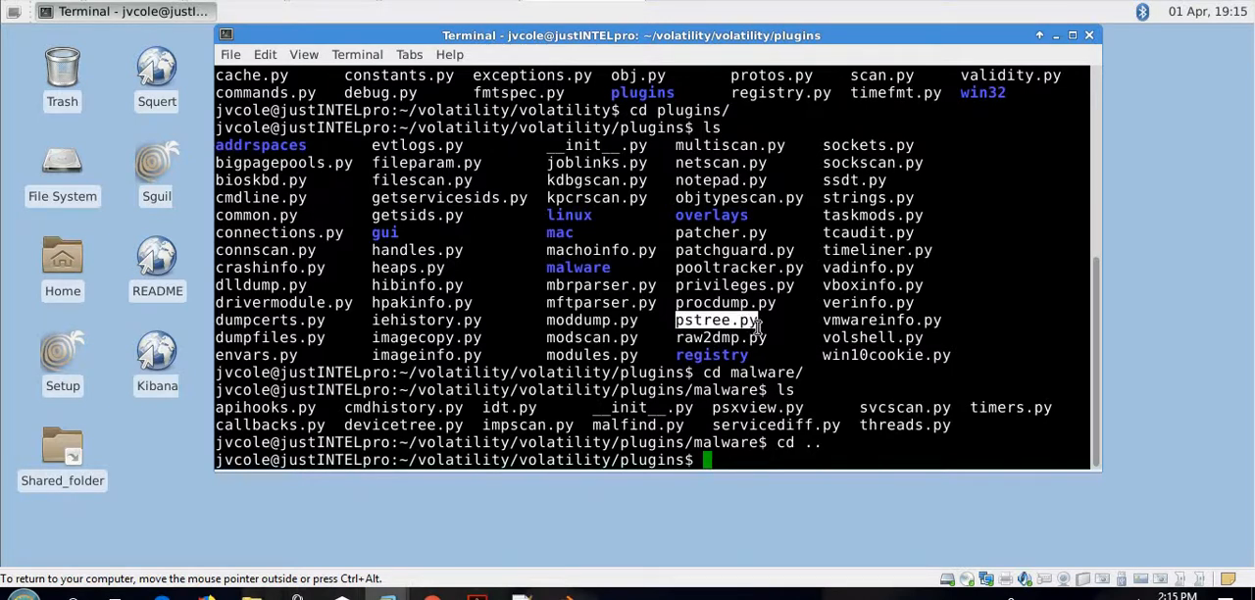
pyautogui.moveTo(546, 338)
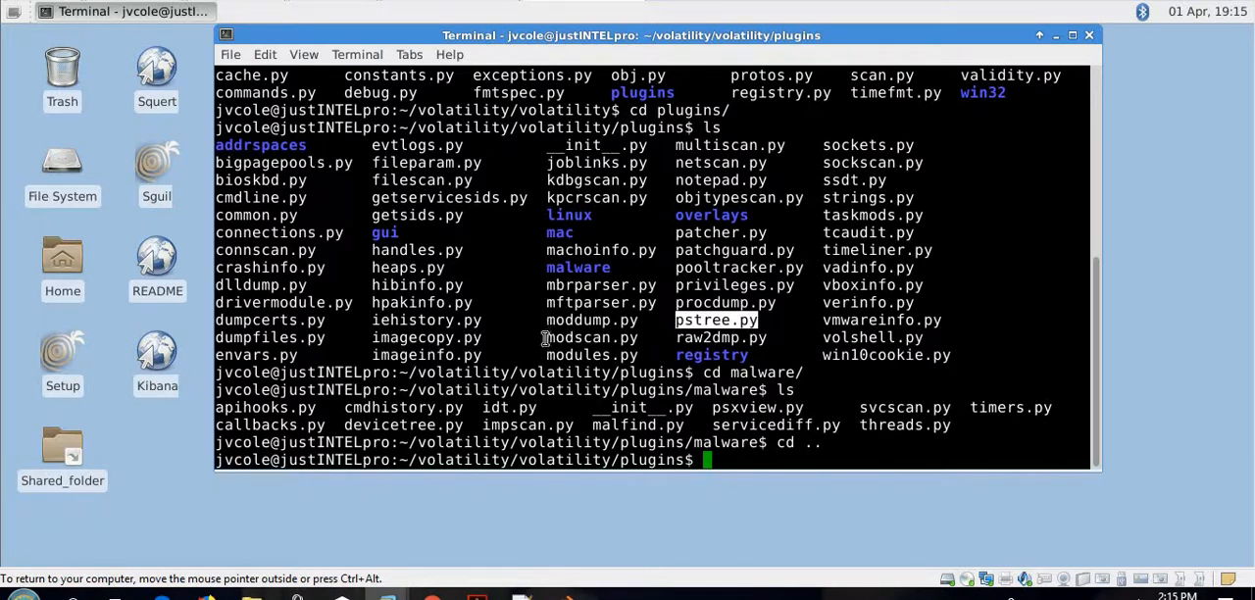
pyautogui.moveTo(648, 353)
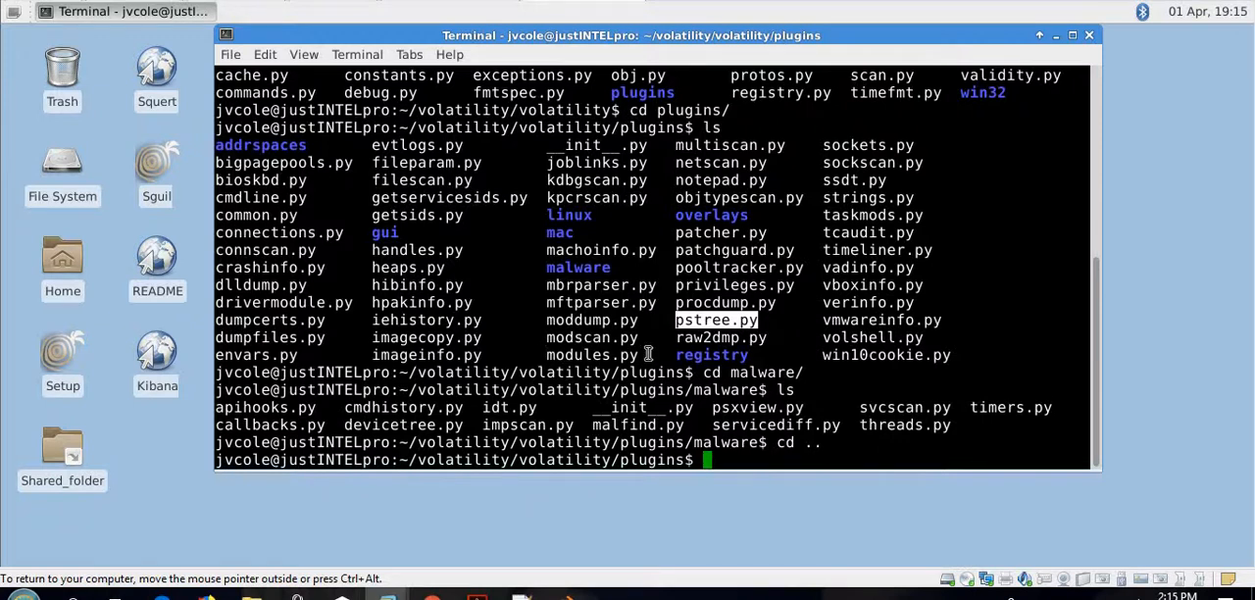
pyautogui.moveTo(839, 196)
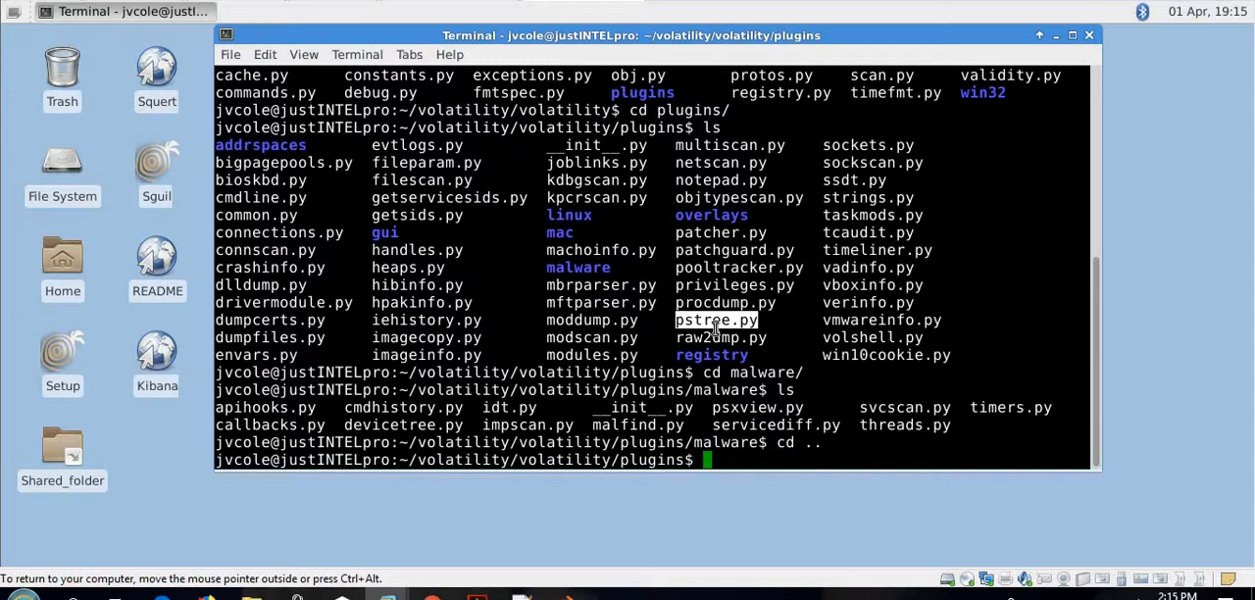
pyautogui.moveTo(863, 380)
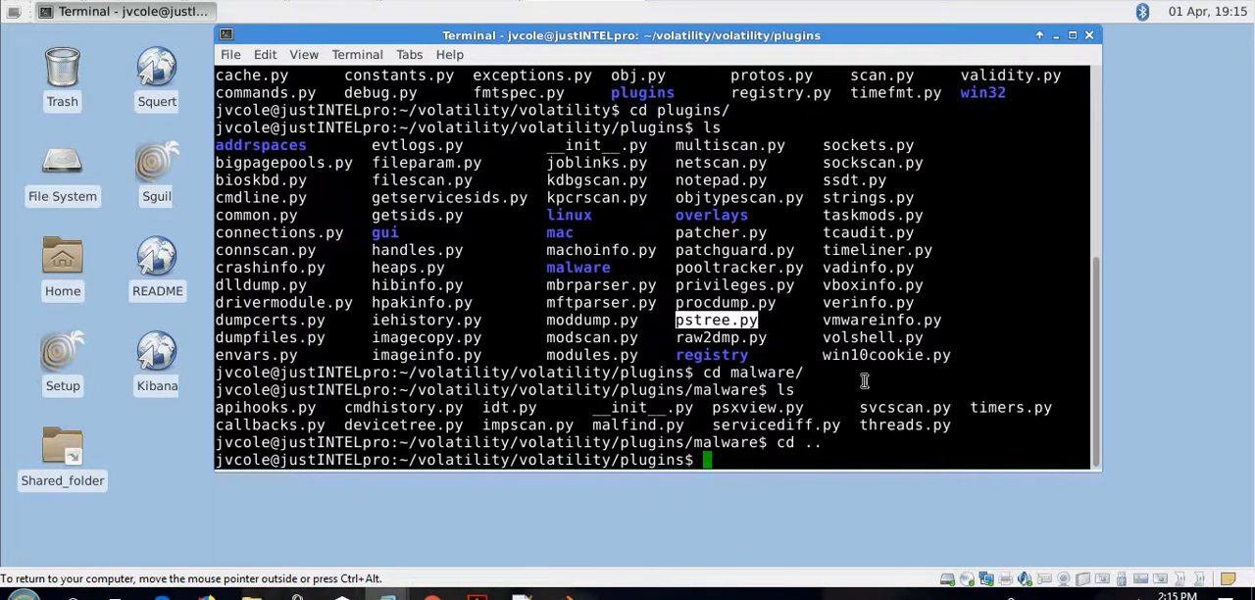
pyautogui.moveTo(736, 461)
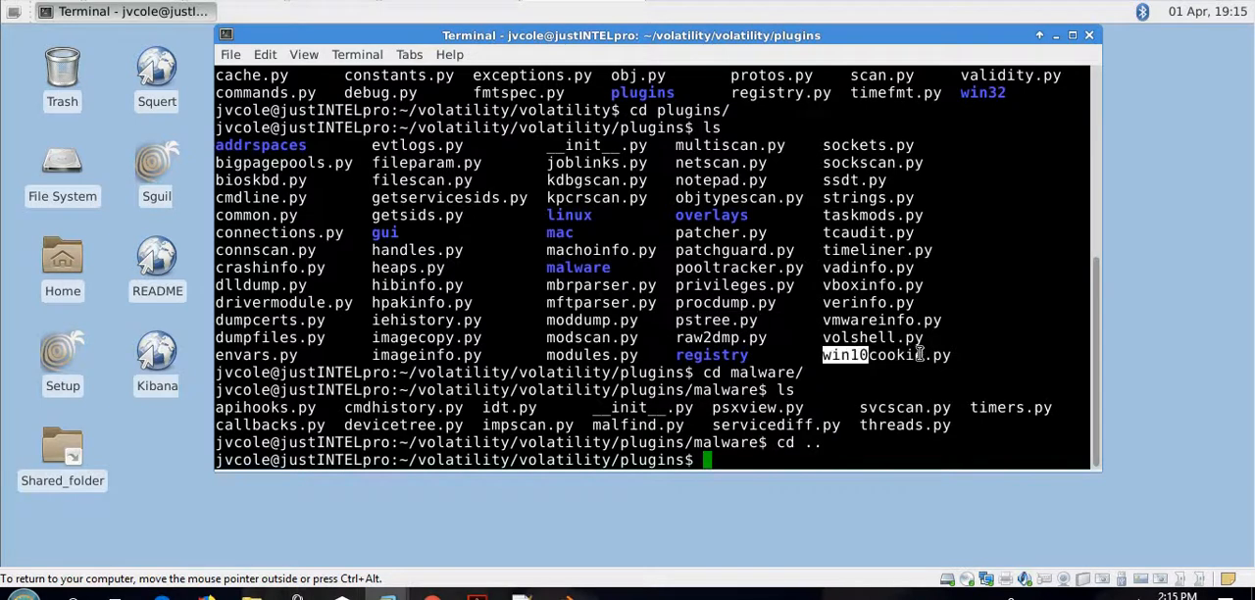
pyautogui.doubleClick(886, 355)
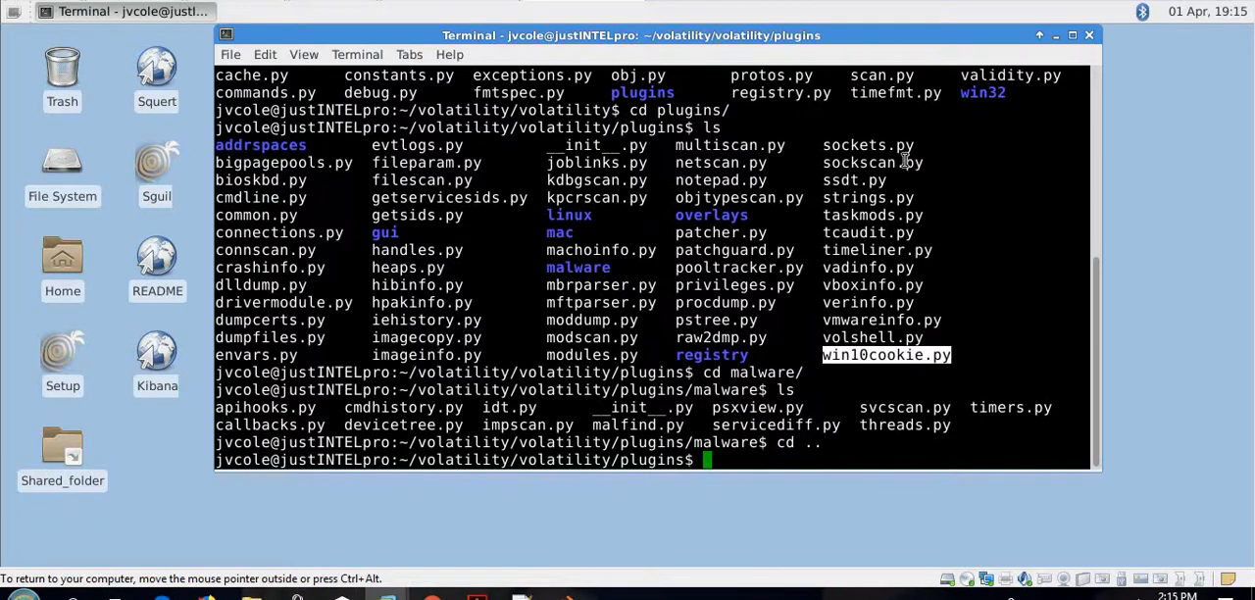
pyautogui.moveTo(808, 176)
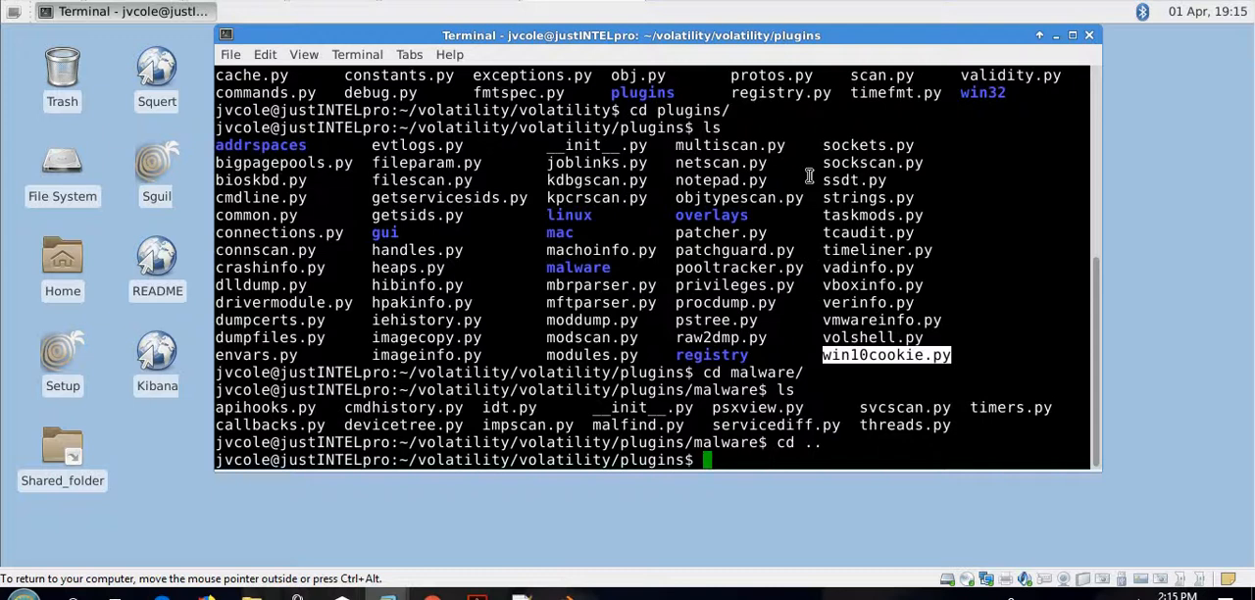
pyautogui.moveTo(812, 161)
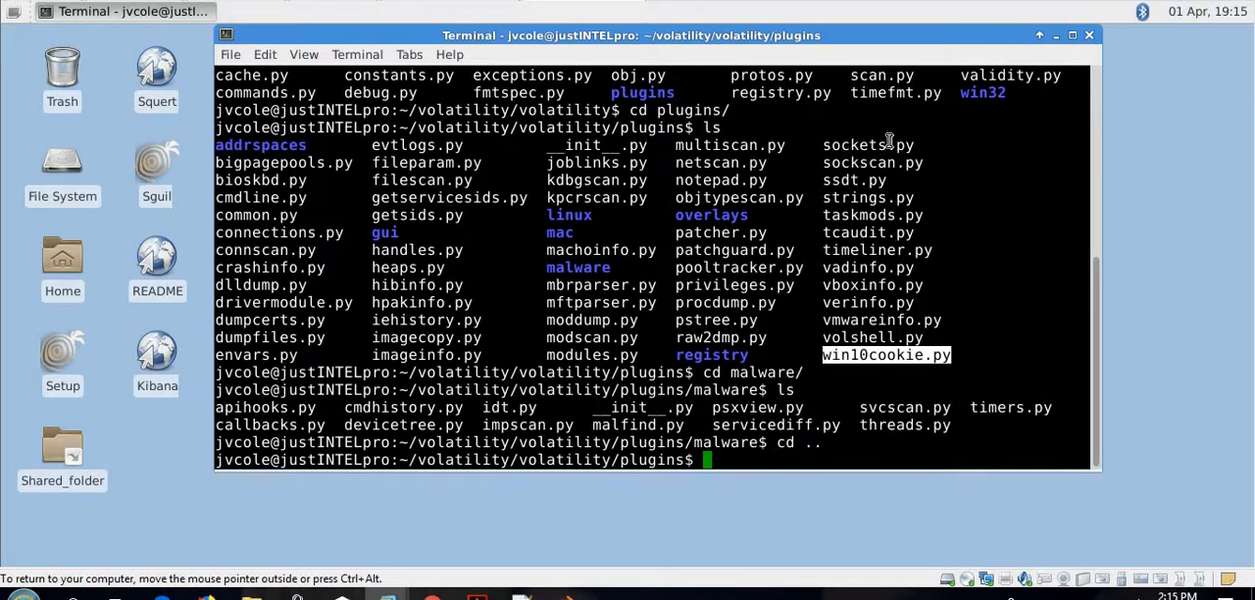
pyautogui.moveTo(869, 145)
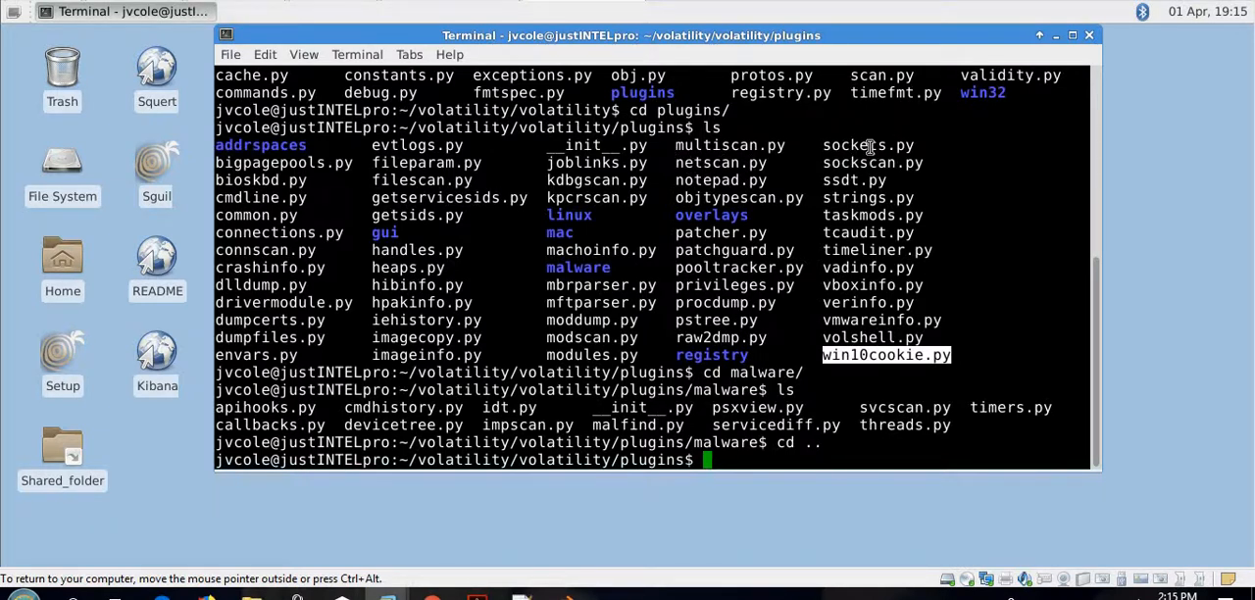
pyautogui.moveTo(977, 365)
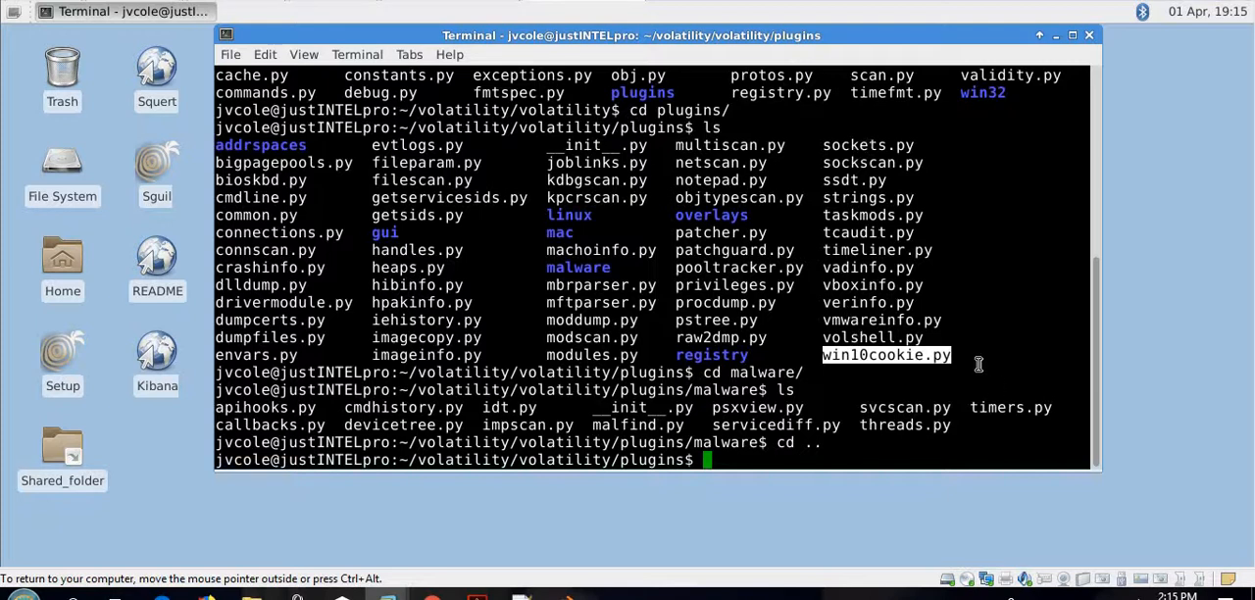
pyautogui.moveTo(735, 459)
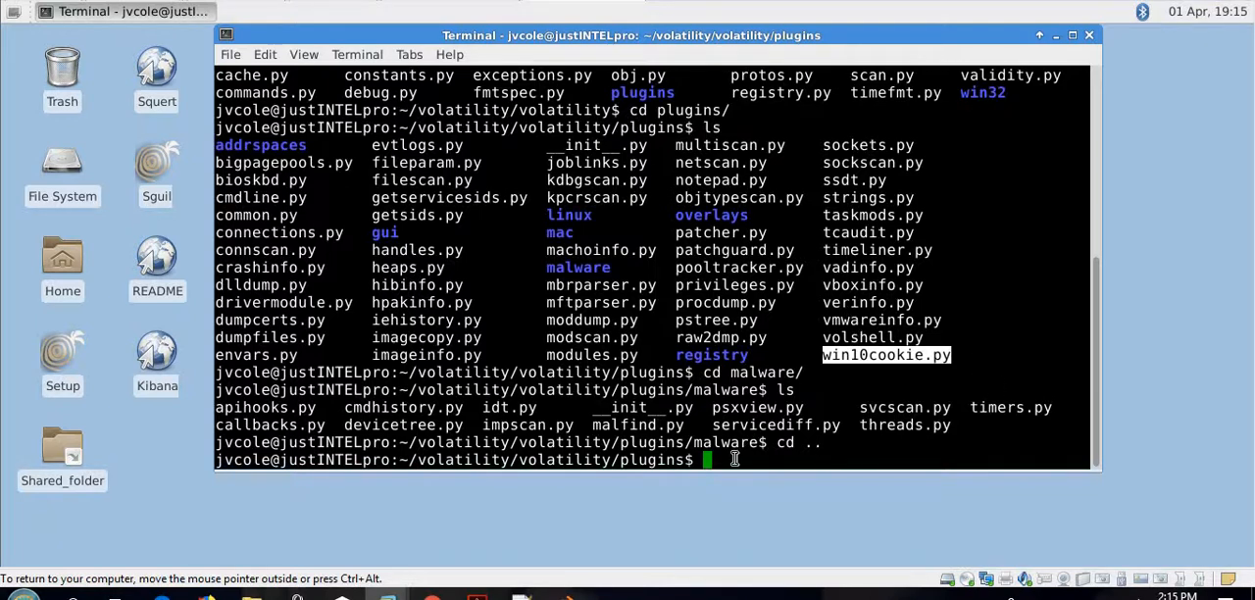